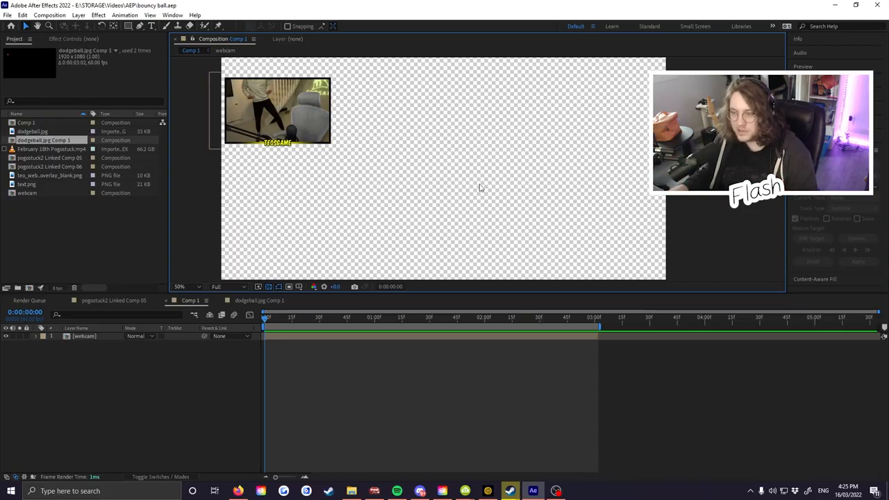
- Select dodgeball.jpg in the Project panel to add it to Comp 1
click(179, 286)
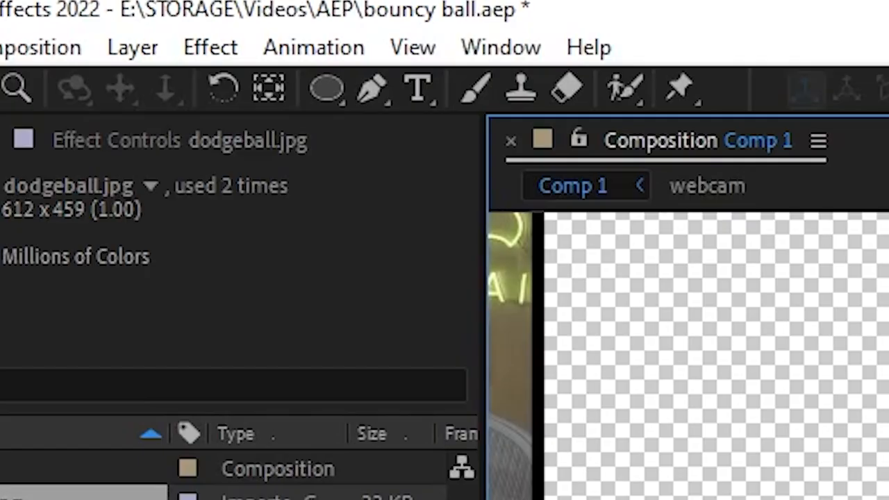
- Move the dodgeball toward the frame centre and shrink it uniformly over the hand
click(325, 89)
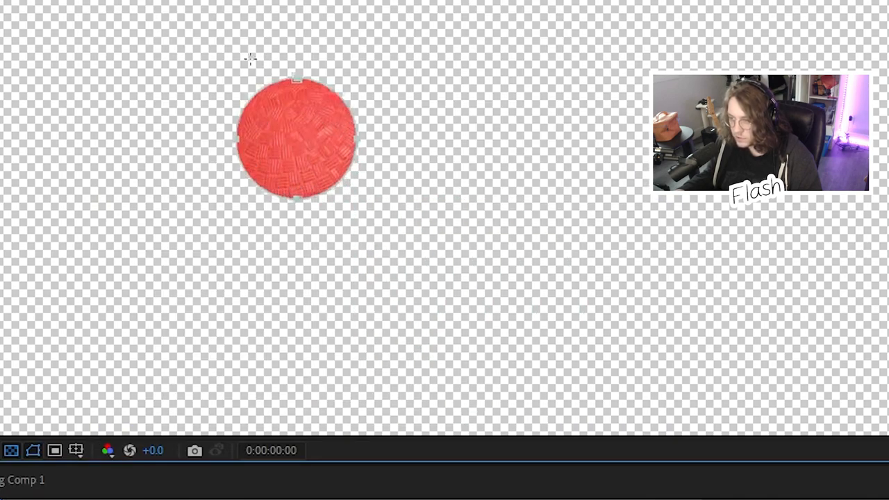
drag(295, 139, 430, 271)
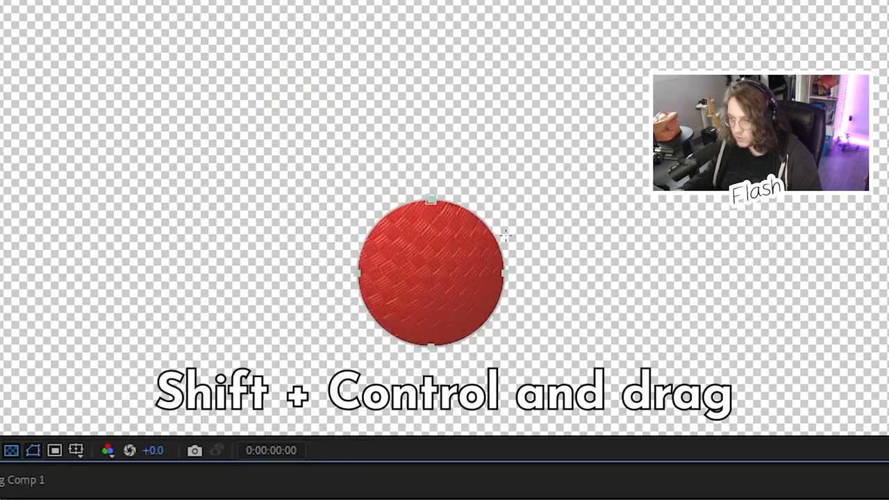
drag(506, 273, 538, 246)
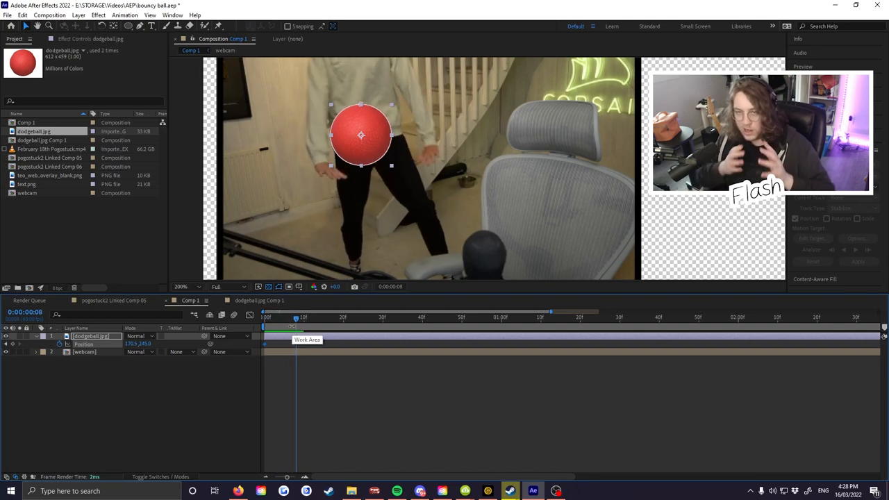
- Set the dodgeball's first Position keyframe at frame 0 and scrub the opening frames
click(284, 318)
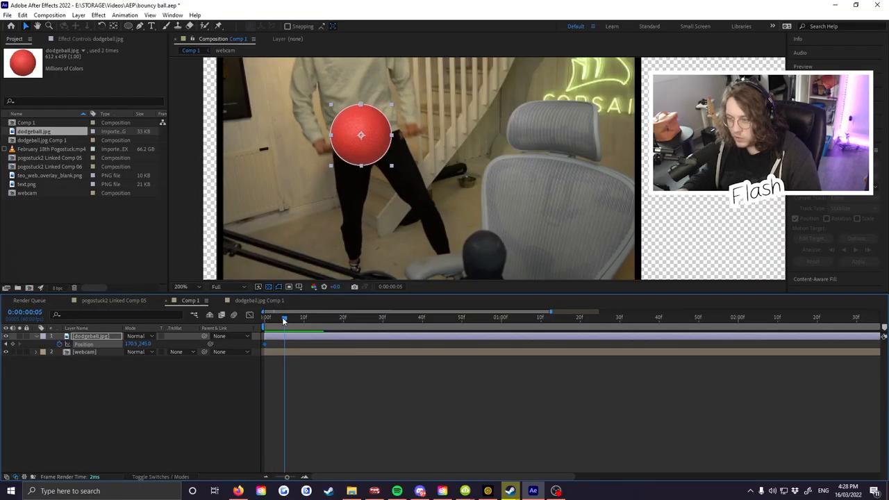
drag(361, 135, 372, 166)
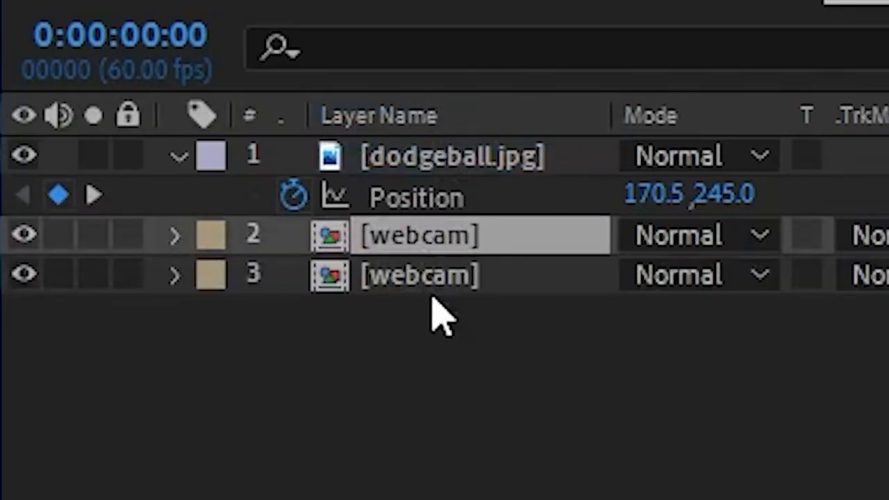
- Name the two webcam layer copies 'footage' and 'stuff infront'
text(footage)
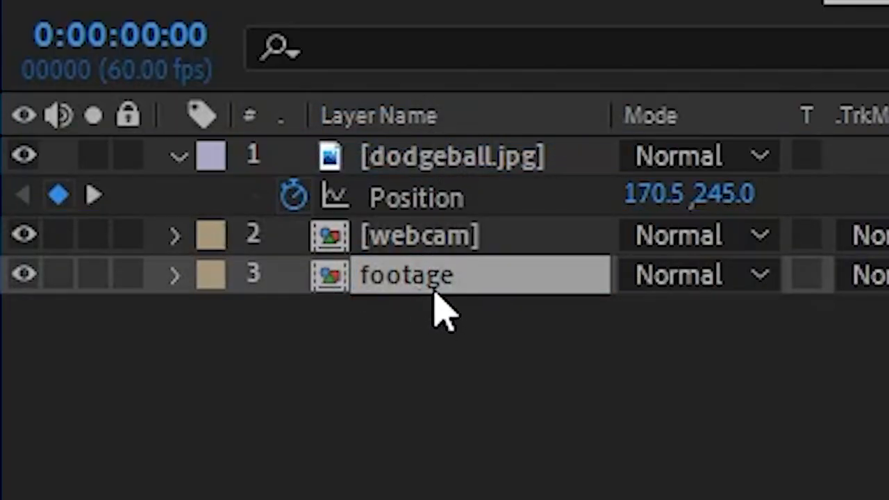
text(stuff infront)
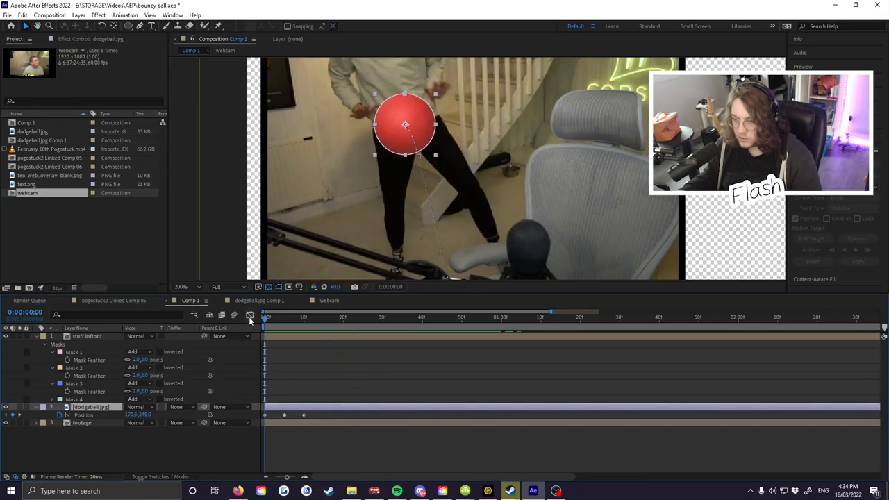
- Select the dodgeball layer and keyframe it moving down behind the microphone
click(267, 316)
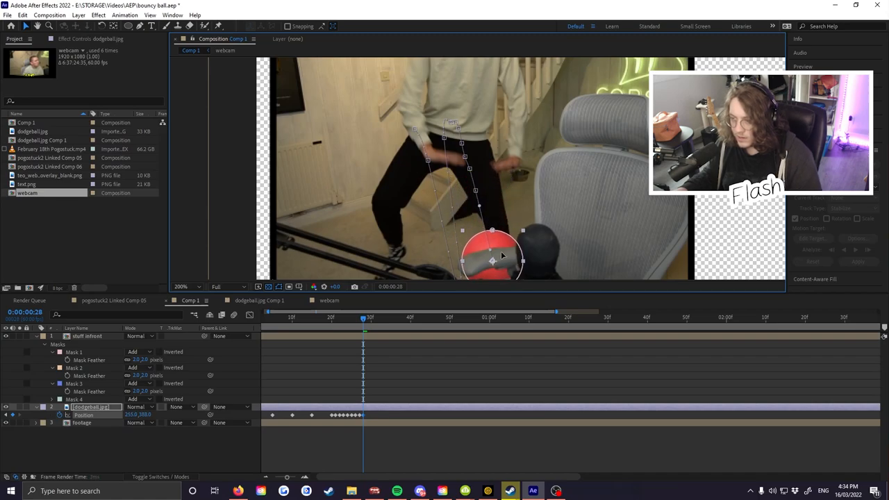
drag(494, 257, 476, 189)
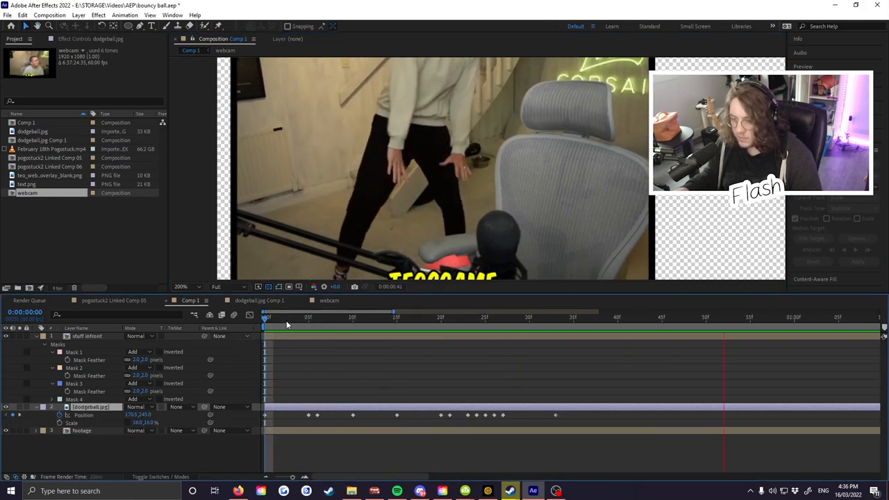
- Scrub the ball's bounce from the first frames through about frame 47
drag(265, 318, 307, 317)
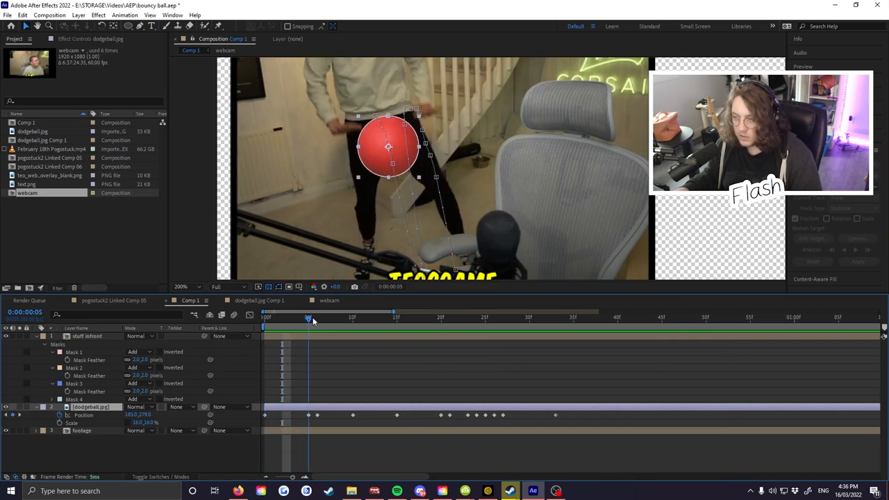
drag(309, 317, 423, 317)
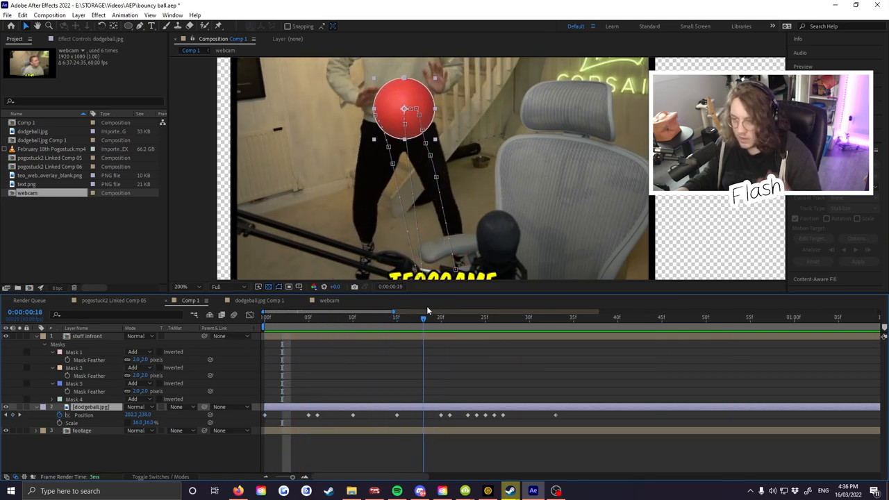
drag(424, 318, 396, 318)
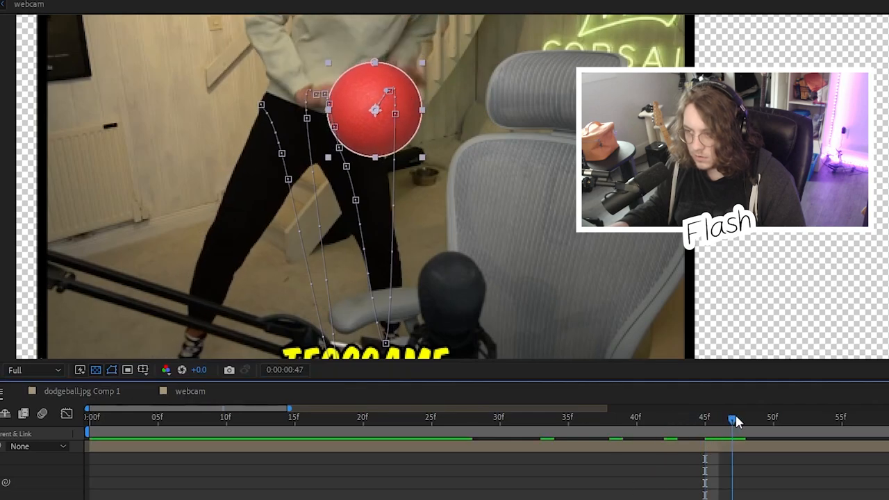
drag(733, 420, 787, 420)
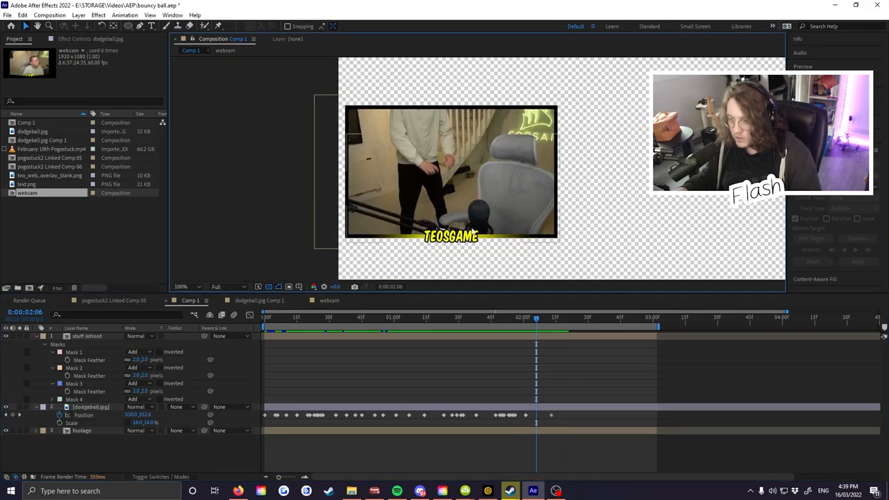
- Select 'stuff infront' and step through the frames where the ball meets the chair
click(182, 286)
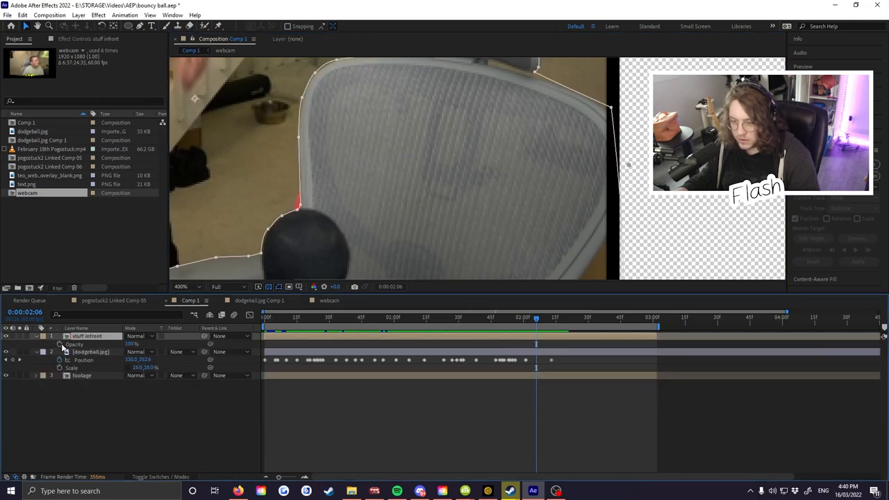
click(534, 317)
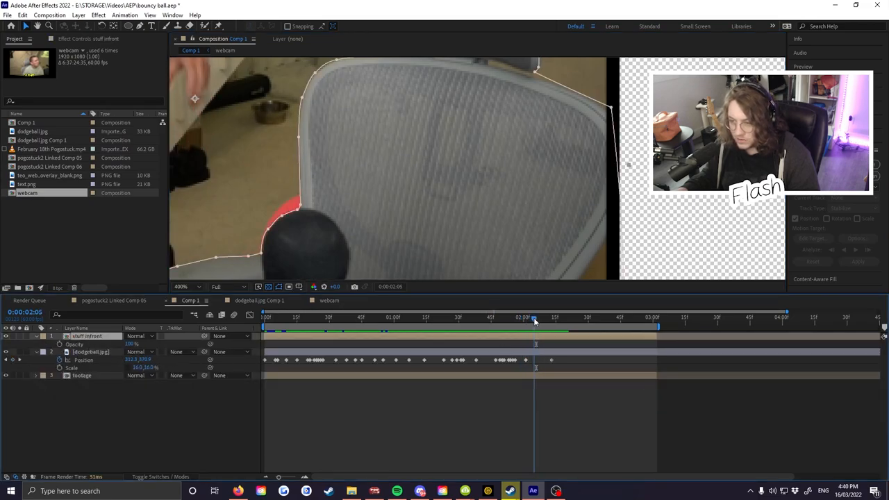
click(530, 316)
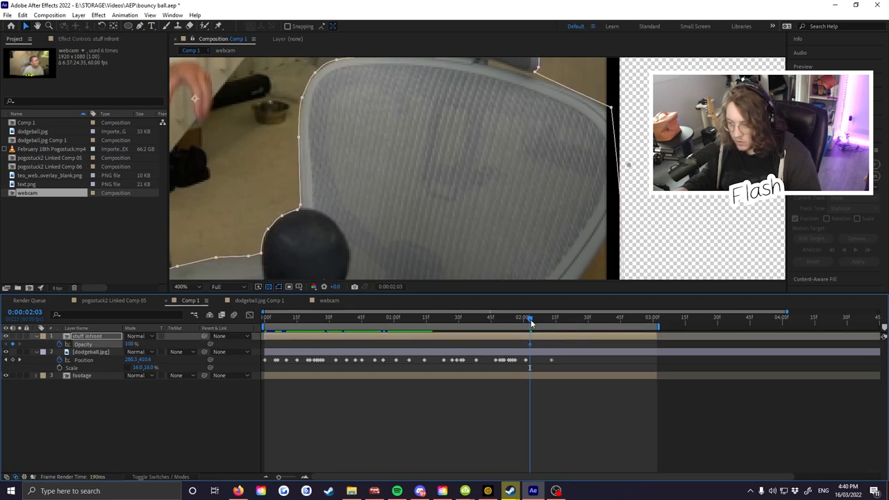
click(533, 317)
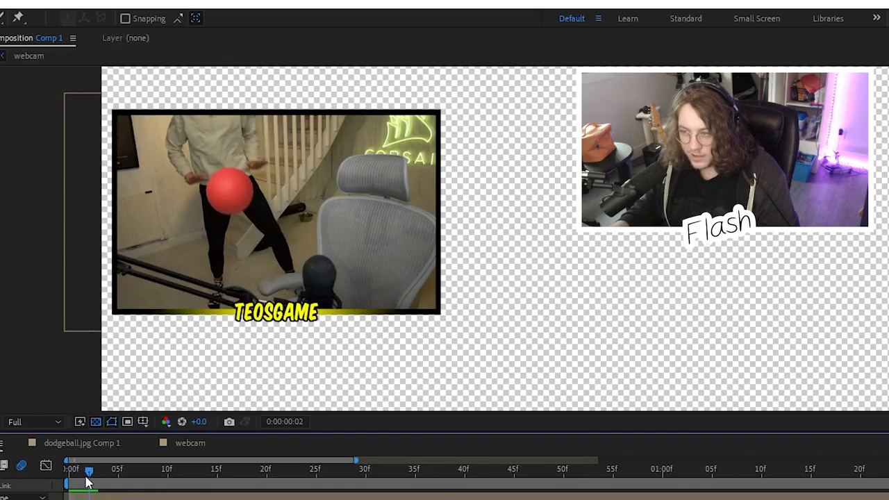
drag(89, 470, 138, 471)
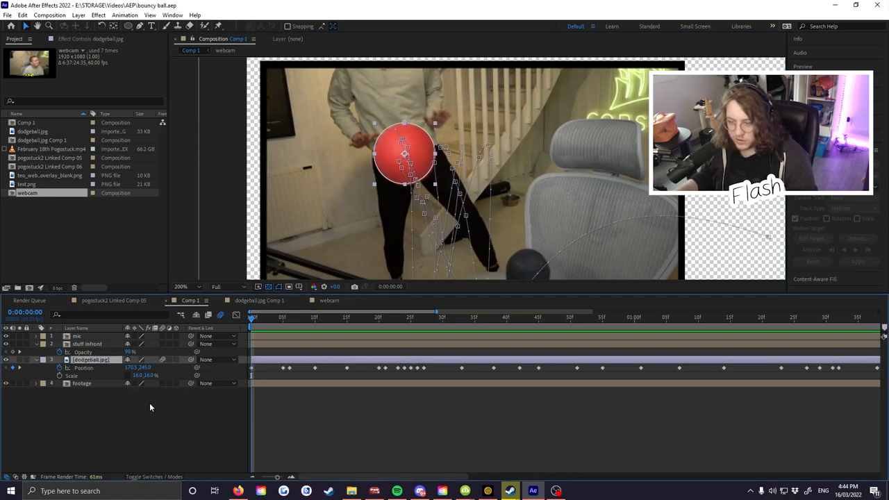
- Apply Curves to the dodgeball, adjust its Blue channel, and reselect the ball layer
text(curv)
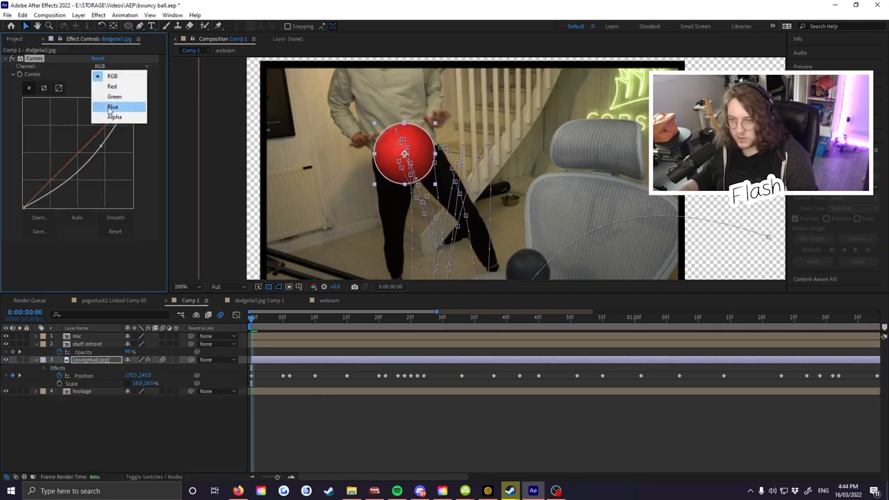
click(112, 75)
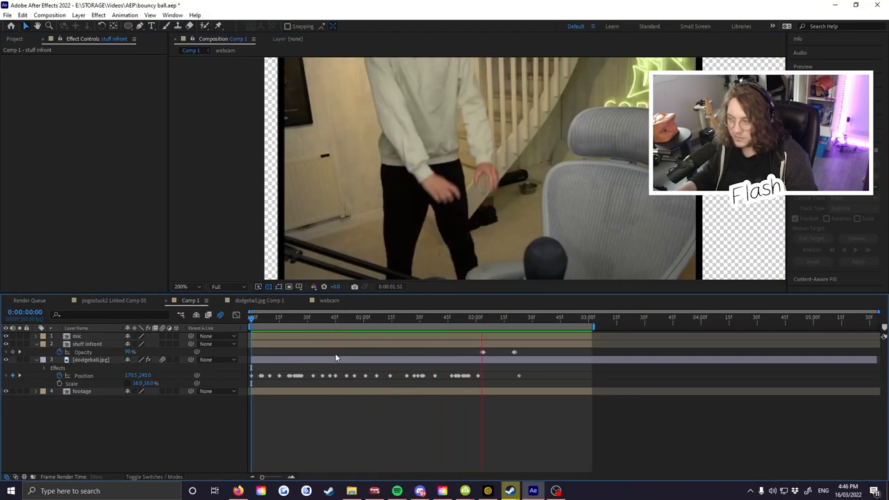
click(268, 318)
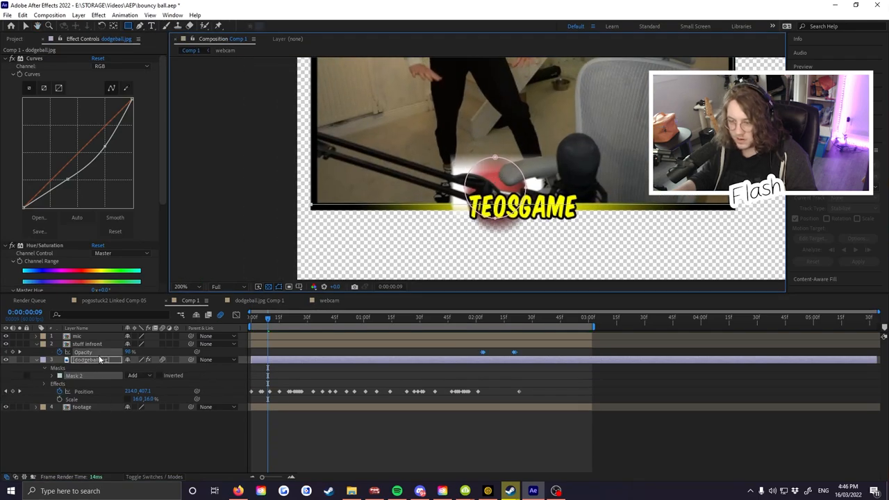
- Switch Mask 2's mode from Add to Subtract
click(138, 375)
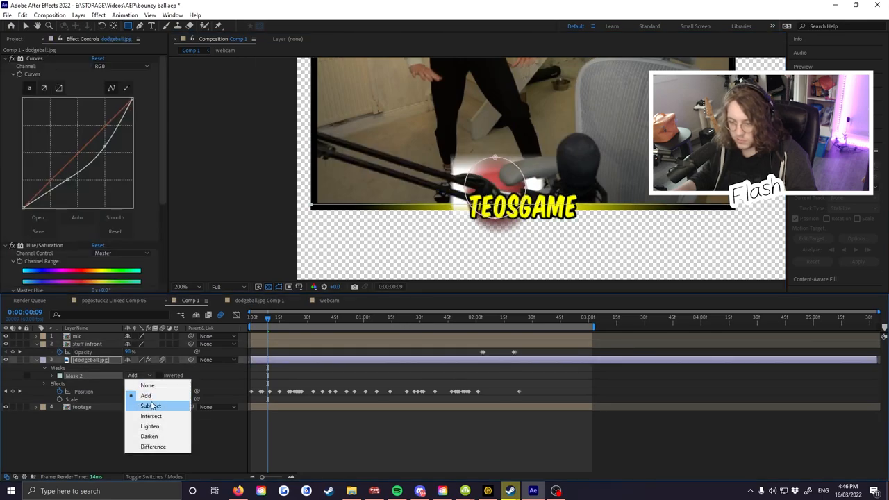
click(151, 406)
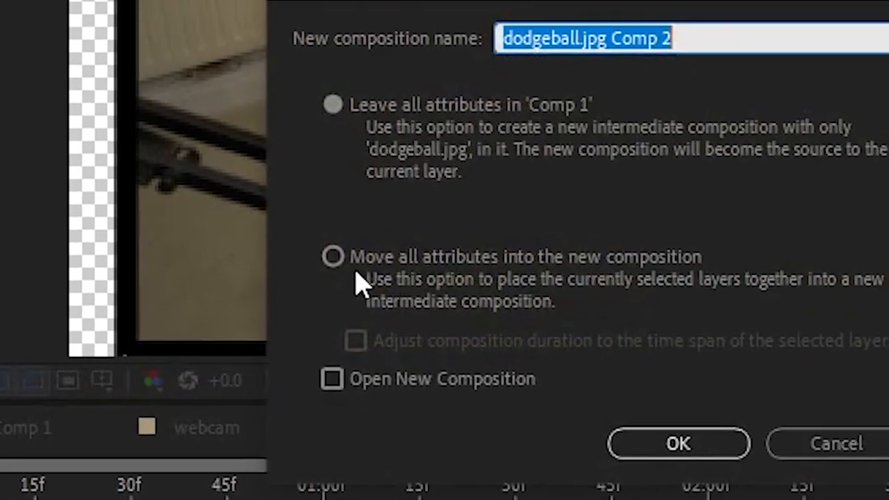
- Name the new precomp 'ball recepticle' and confirm precomposing the dodgeball layer
text(b)
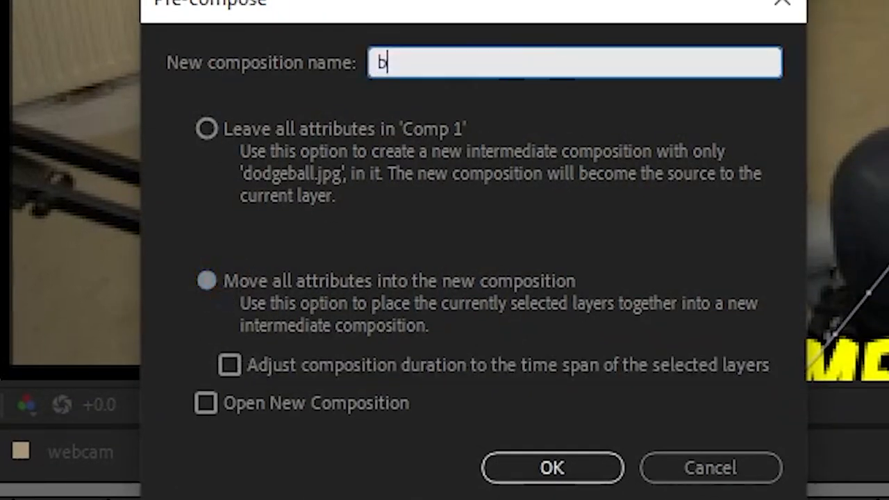
click(552, 468)
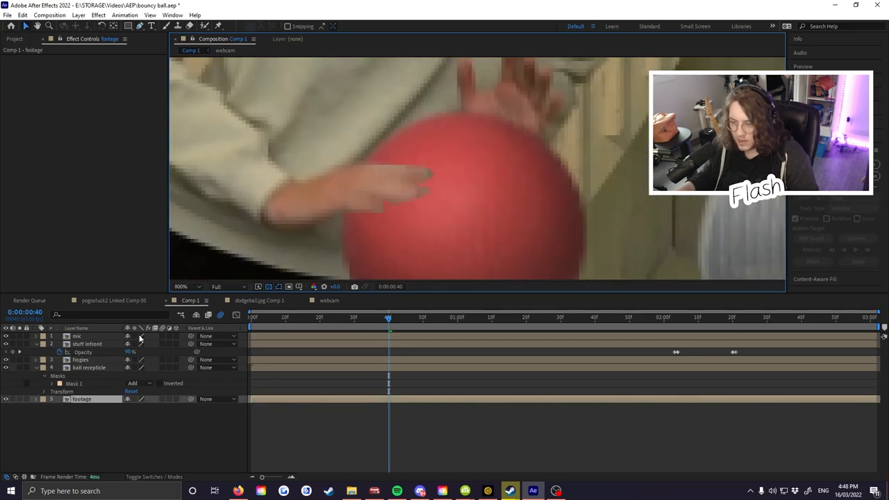
- Split the fingies layer near frame 46 and scrub around the cut to check the finger mask
click(80, 360)
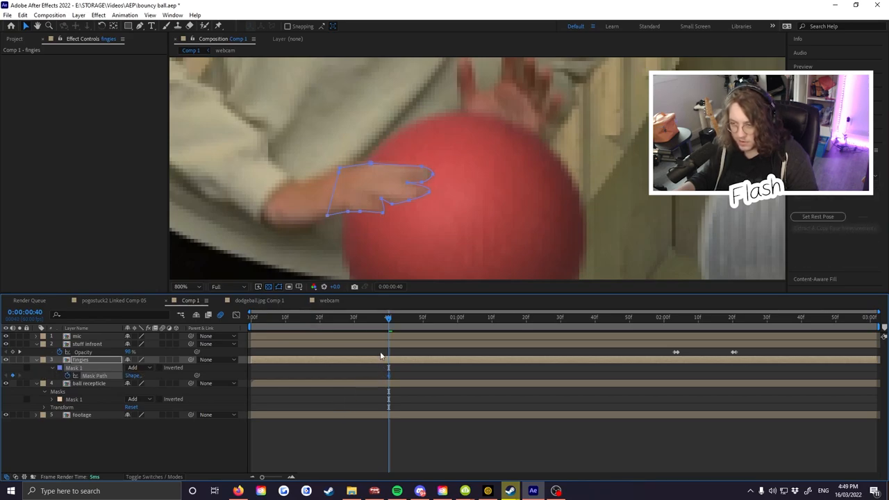
click(392, 317)
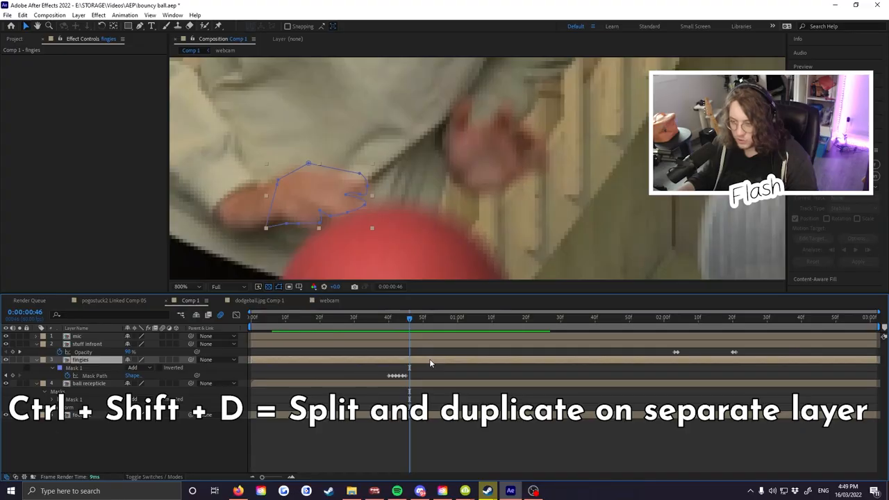
key(ctrl+shift+d)
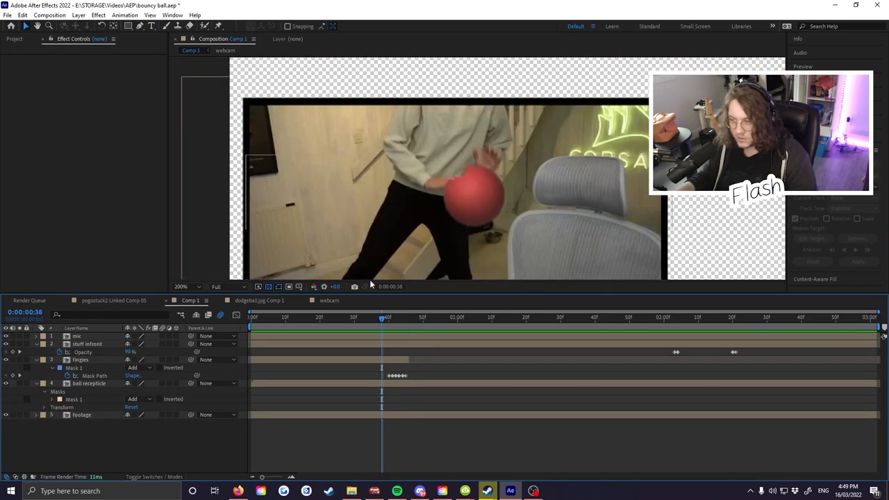
drag(382, 316, 393, 316)
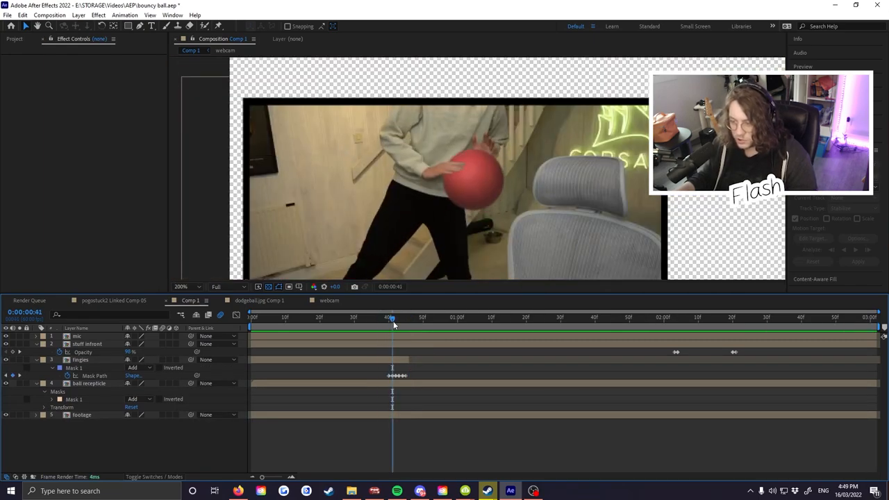